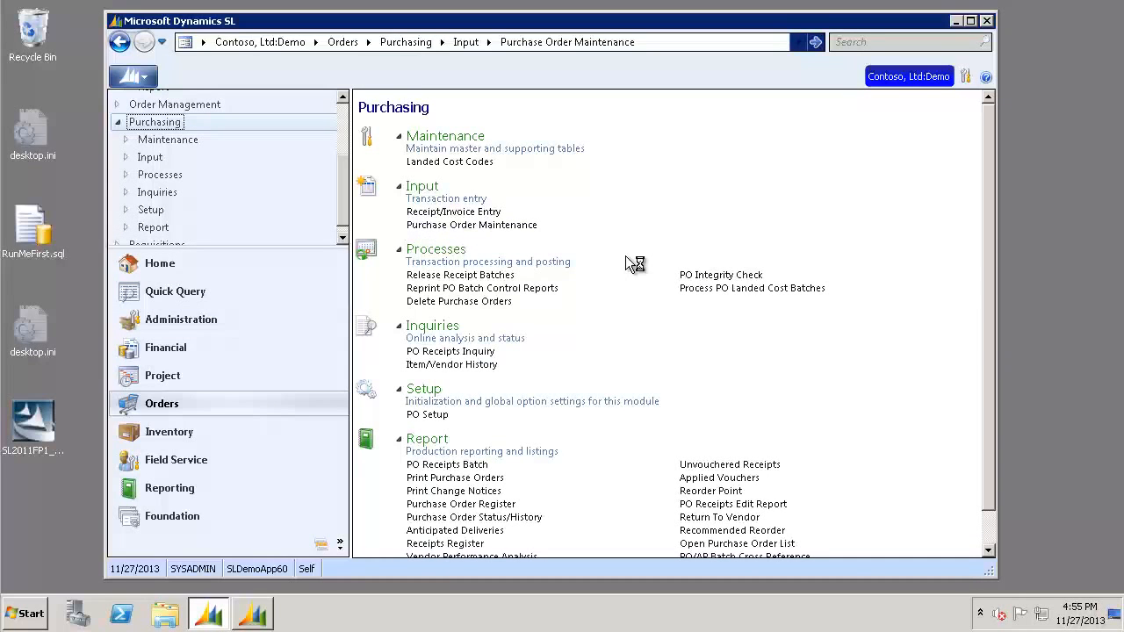
Start Receipt/Invoice Entry from the Purchasing module's Input list.
{"action": "left_click", "coordinate": [470, 225]}
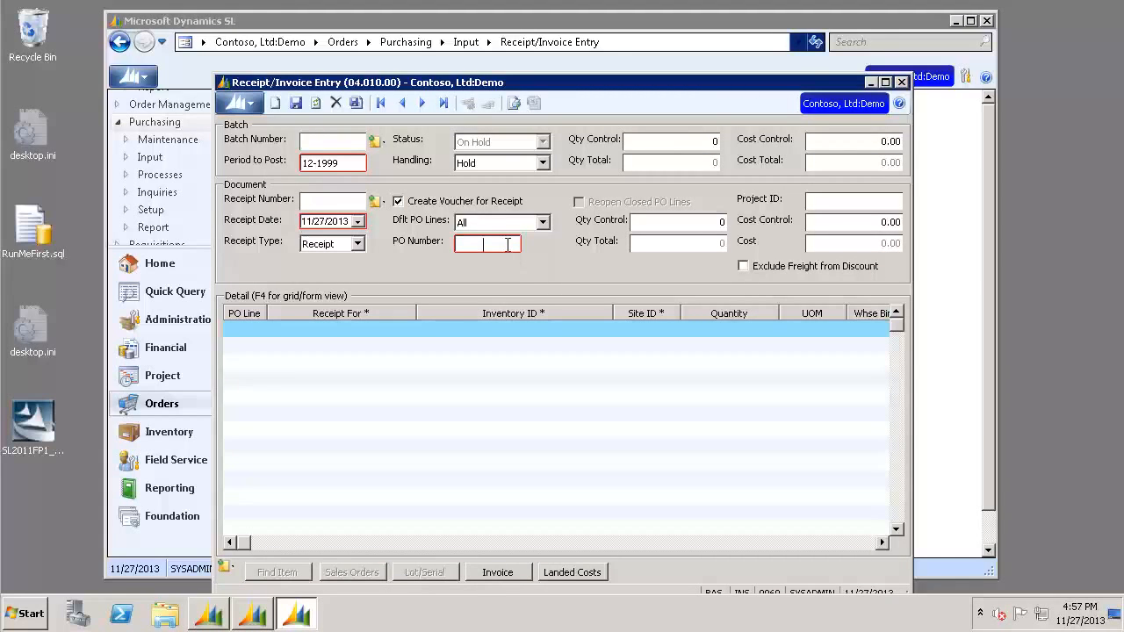
Enter receipt 000007 in batch 000019 for PO 000013, 2 EA goods for inventory, Release Now.
{"action": "left_click", "coordinate": [508, 242]}
{"action": "type", "text": "000013"}
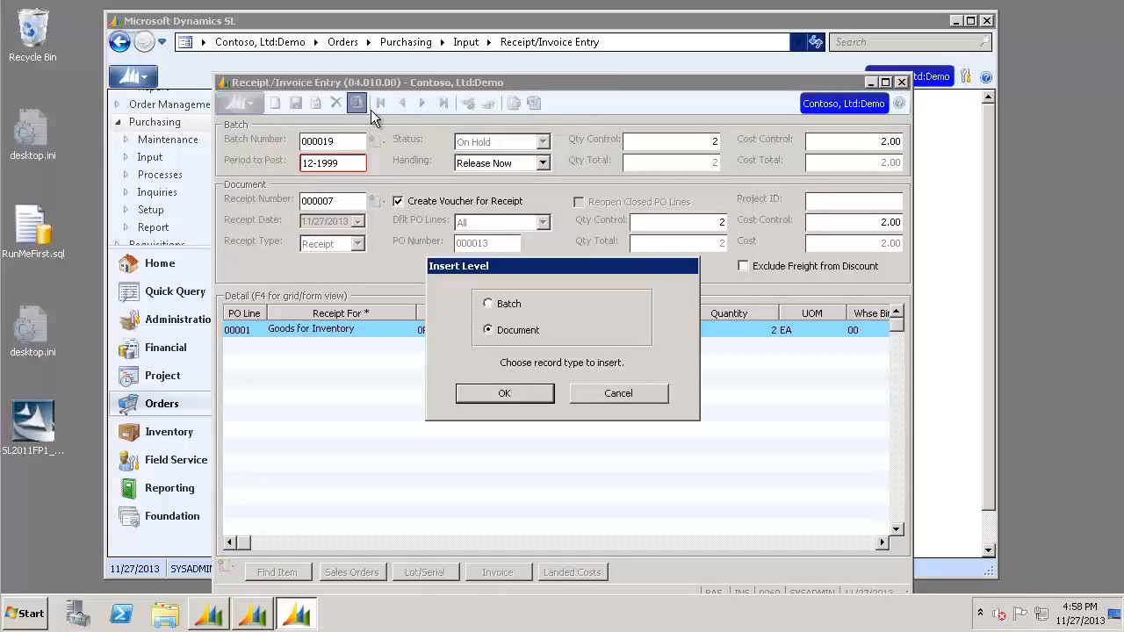
{"action": "mouse_move", "coordinate": [476, 296]}
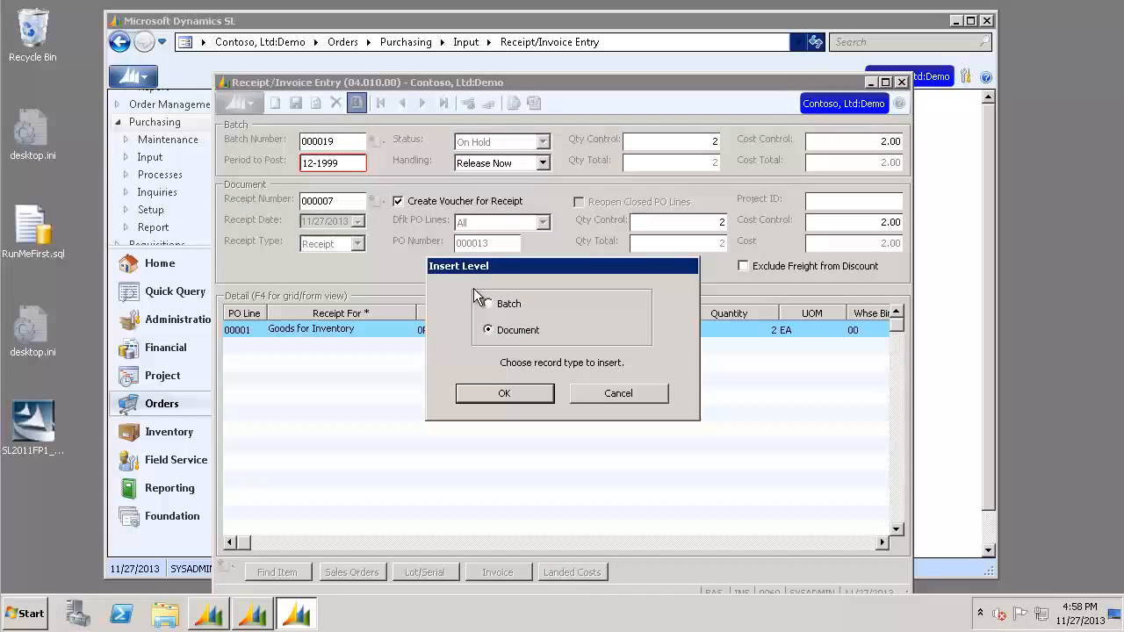
Insert at Batch level to release batch 000019 and acknowledge the Process Status message.
{"action": "left_click", "coordinate": [504, 394]}
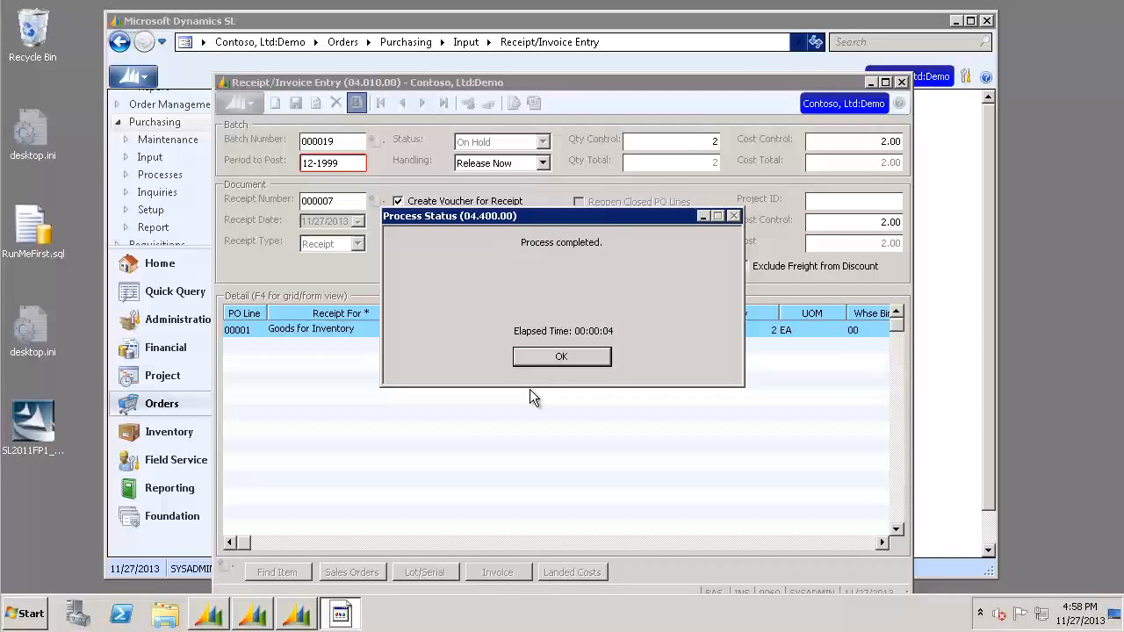
{"action": "left_click", "coordinate": [562, 354]}
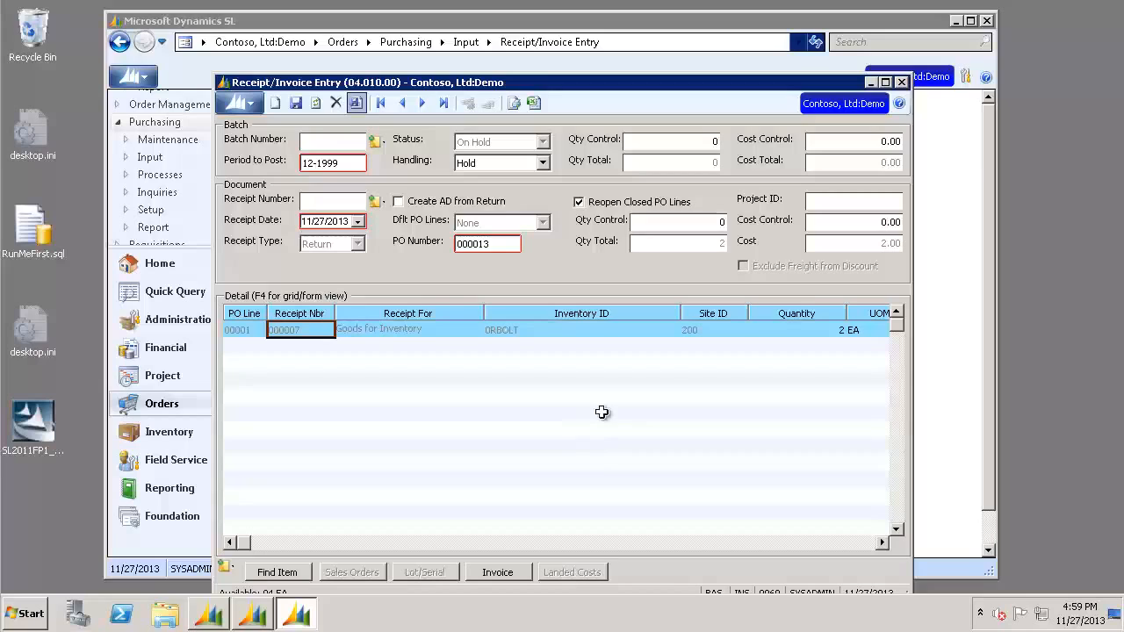